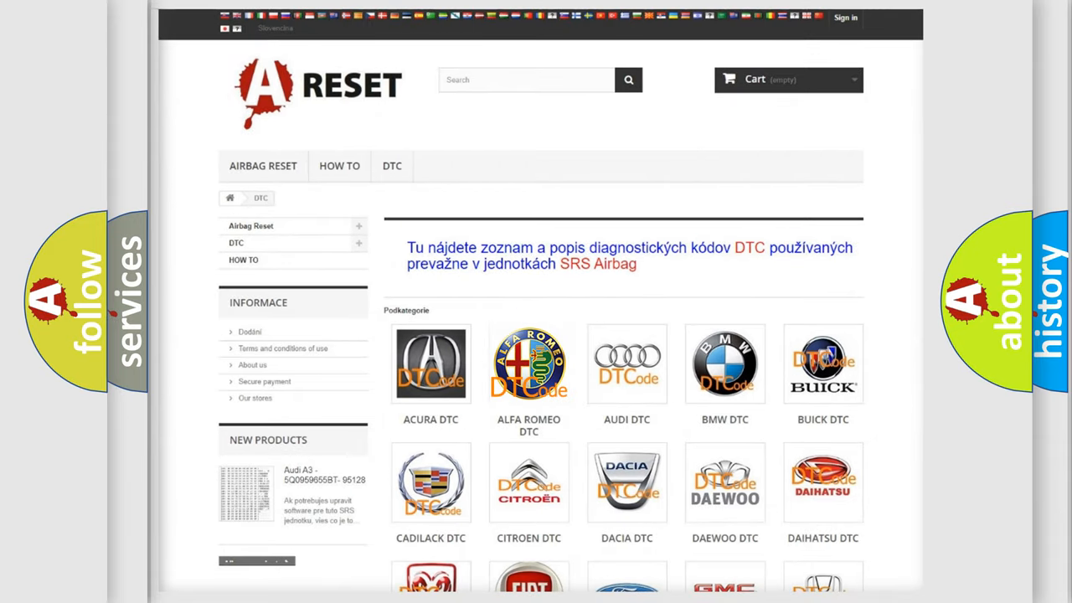
Open the ALFA ROMEO DTC page and scroll through its B- and C-series trouble codes
{"action": "left_click", "coordinate": [529, 364]}
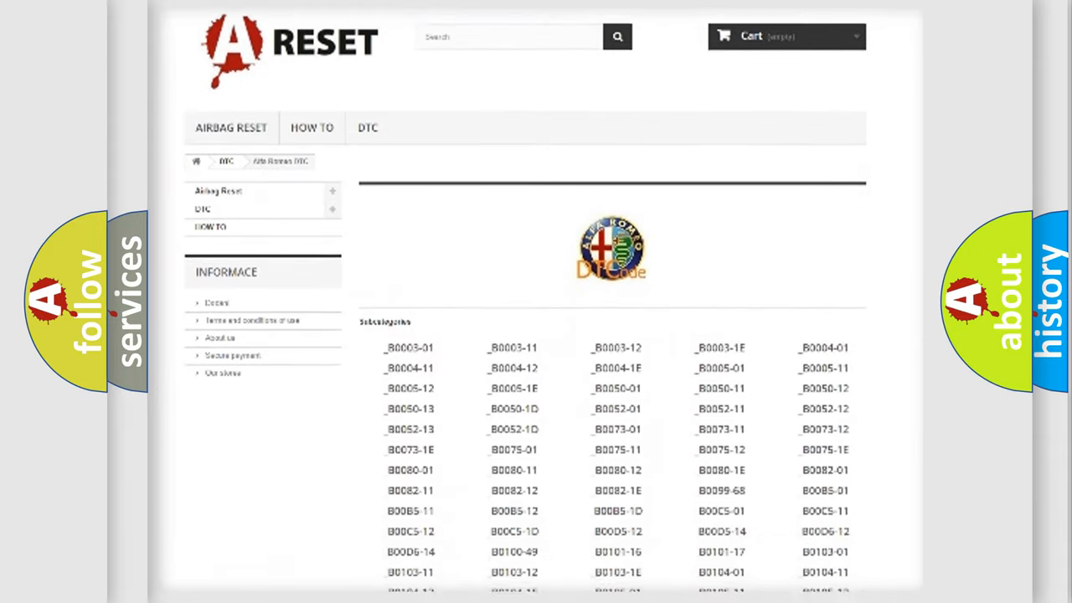
{"action": "scroll", "scroll_direction": "down", "scroll_amount": 3}
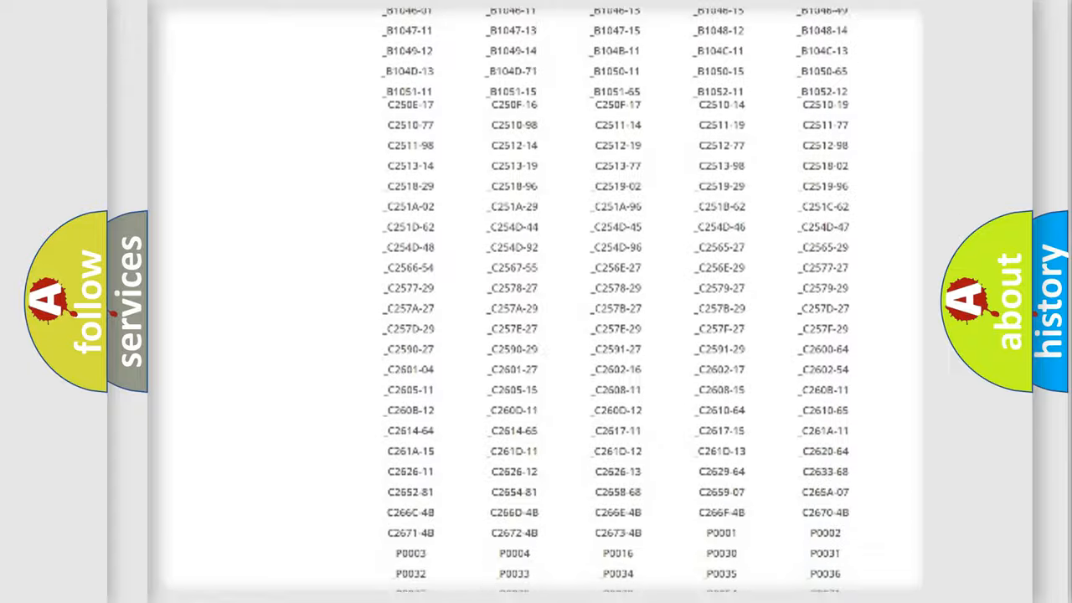
{"action": "scroll", "scroll_direction": "up", "scroll_amount": 3}
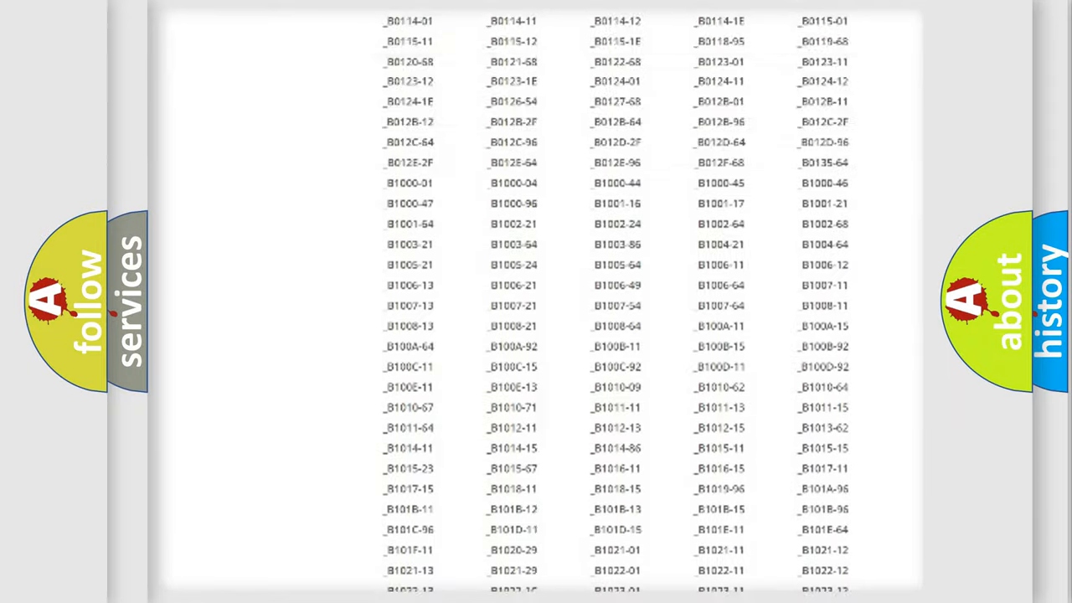